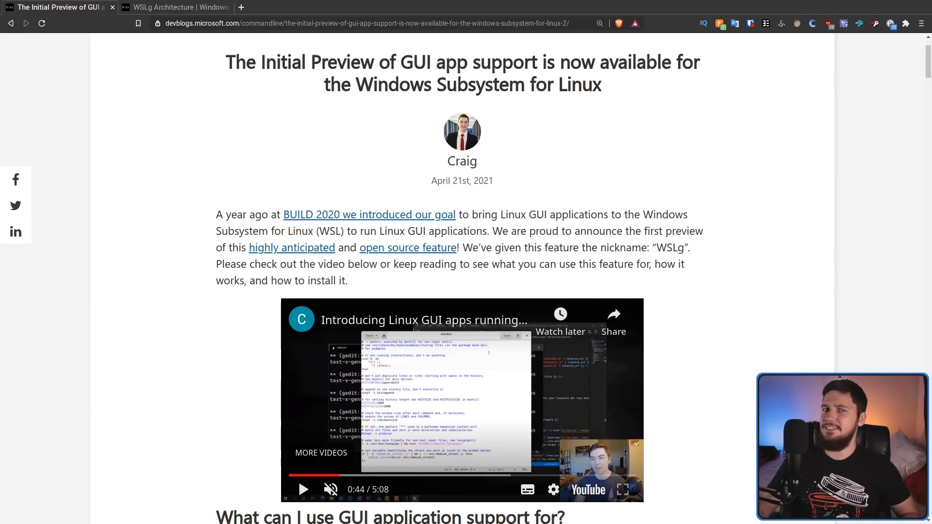
Step: Switch to the WSLg Architecture post and view its architecture diagram
click(176, 7)
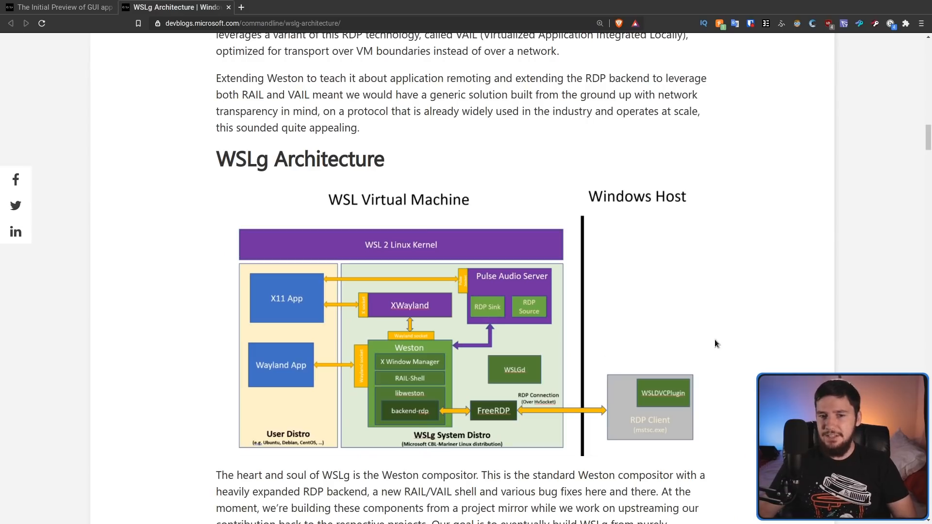
mouse_move(526, 333)
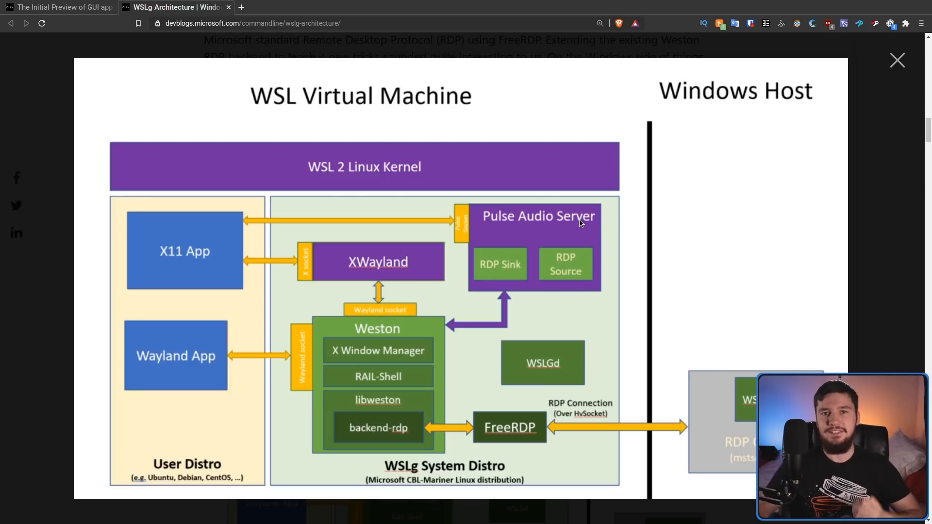
mouse_move(573, 229)
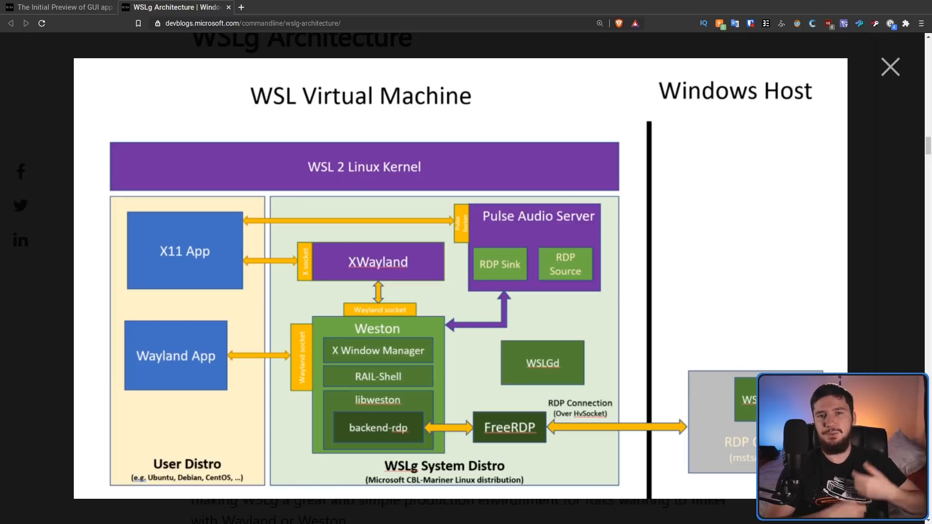
click(890, 67)
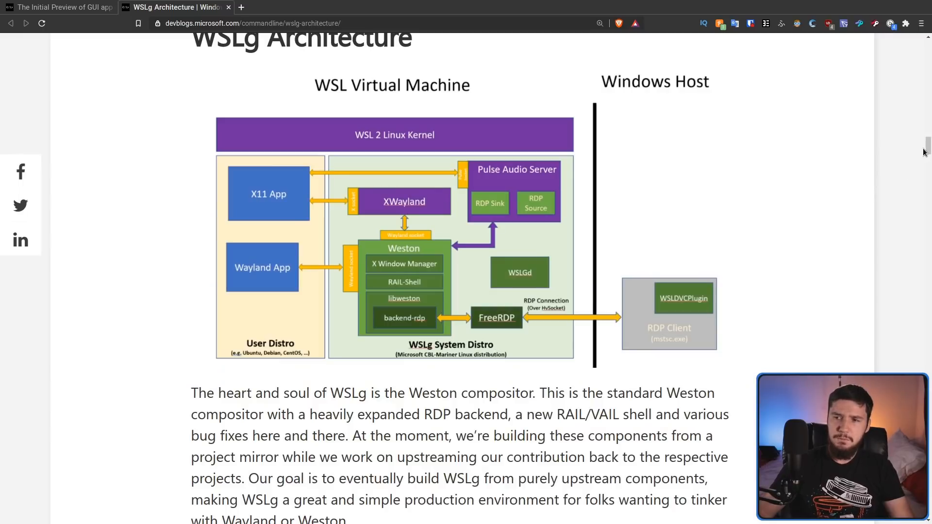
Step: Scroll the WSLg Architecture post to the Philosophy and early goals heading
scroll(down, 3)
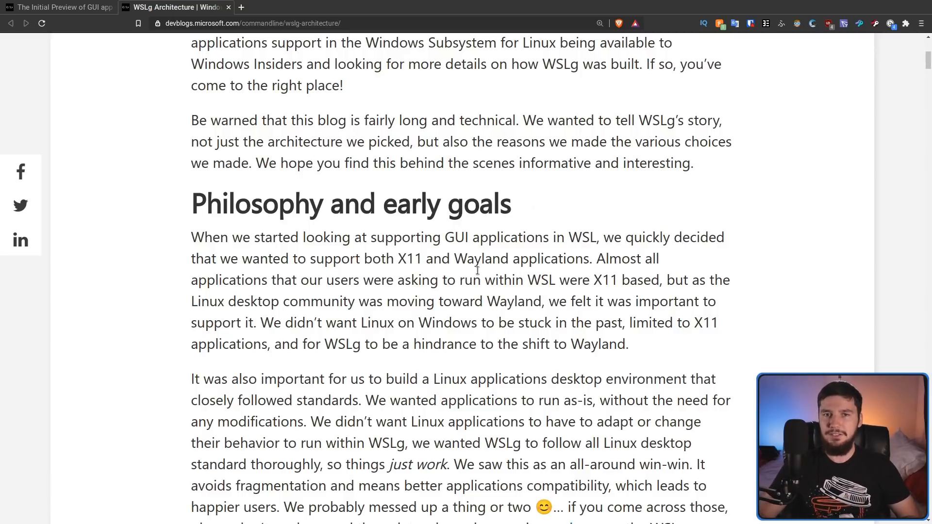
Step: Scroll down past the Weston RDP backend paragraphs to the WSLg Architecture diagram
scroll(down, 3)
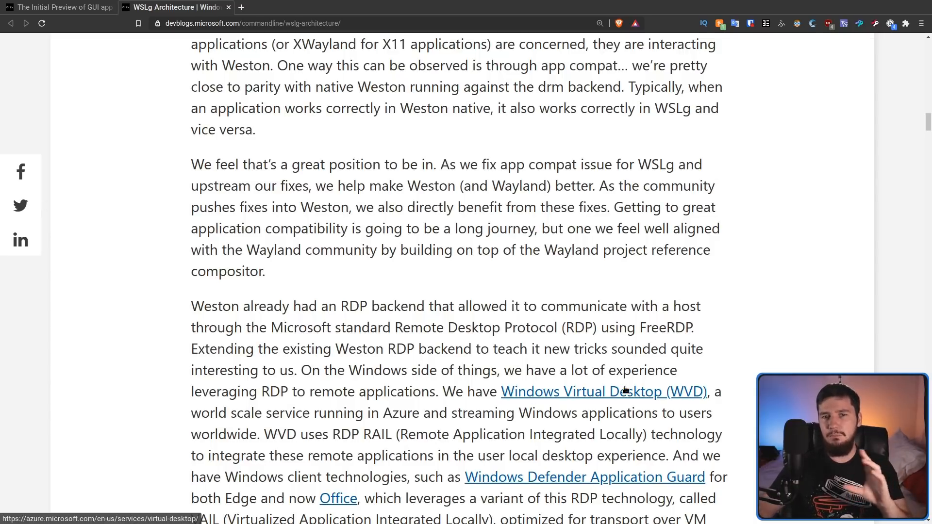
scroll(down, 3)
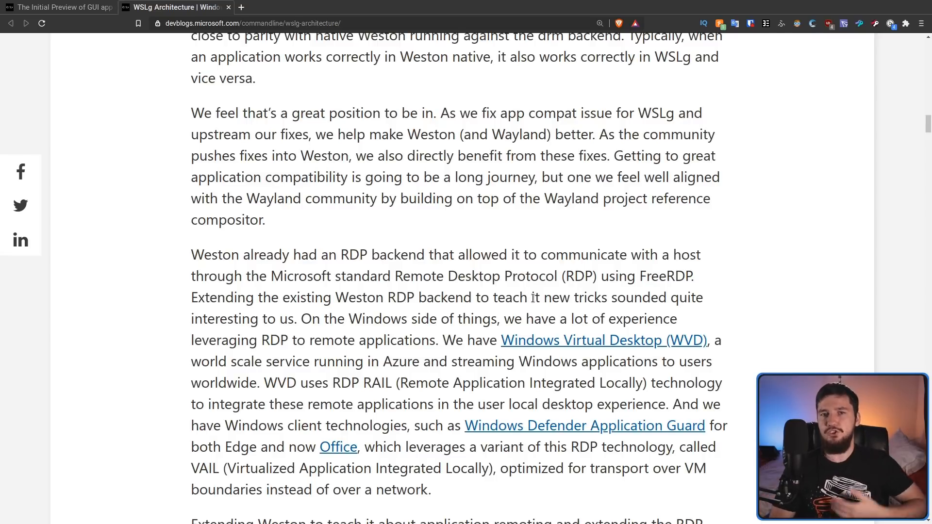
scroll(down, 3)
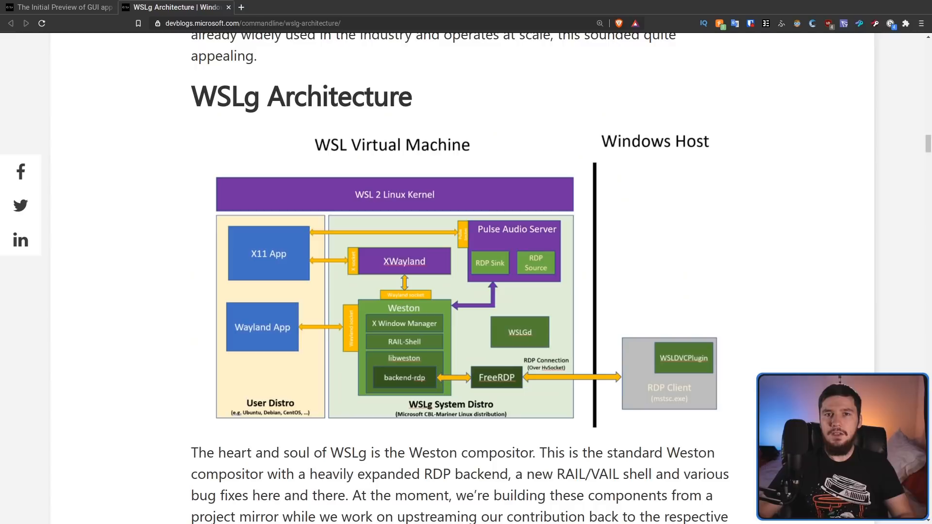
mouse_move(226, 320)
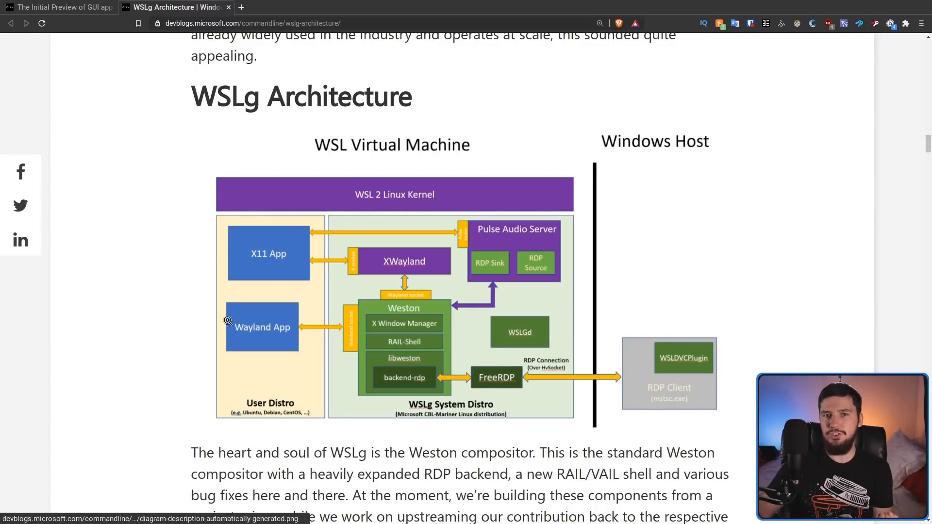
mouse_move(452, 312)
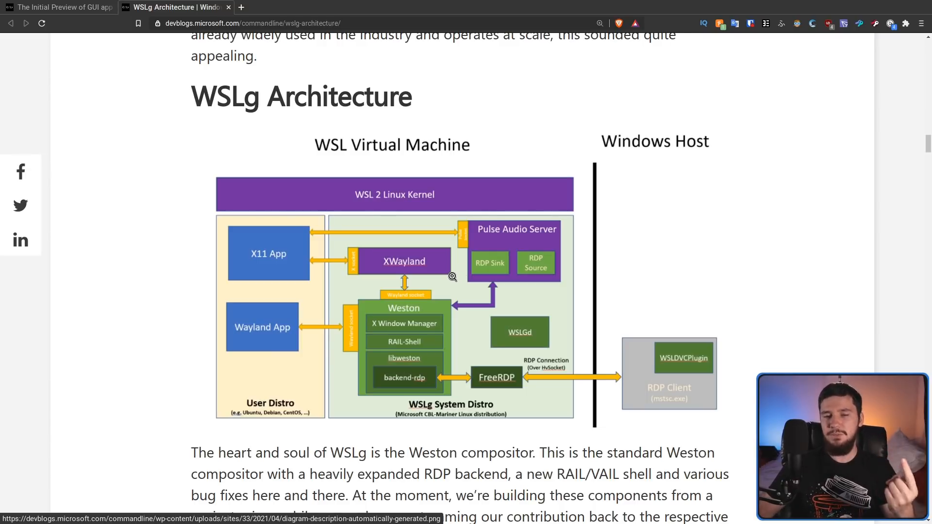
mouse_move(508, 286)
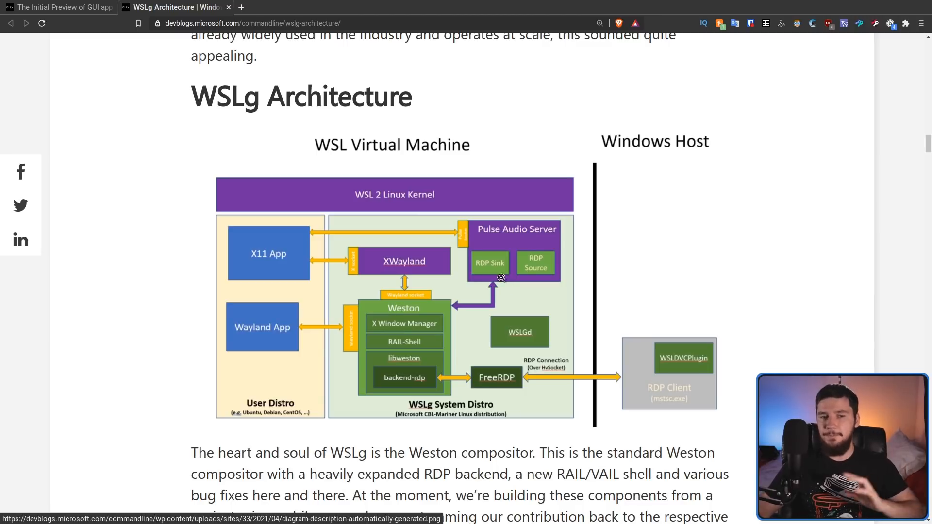
mouse_move(242, 299)
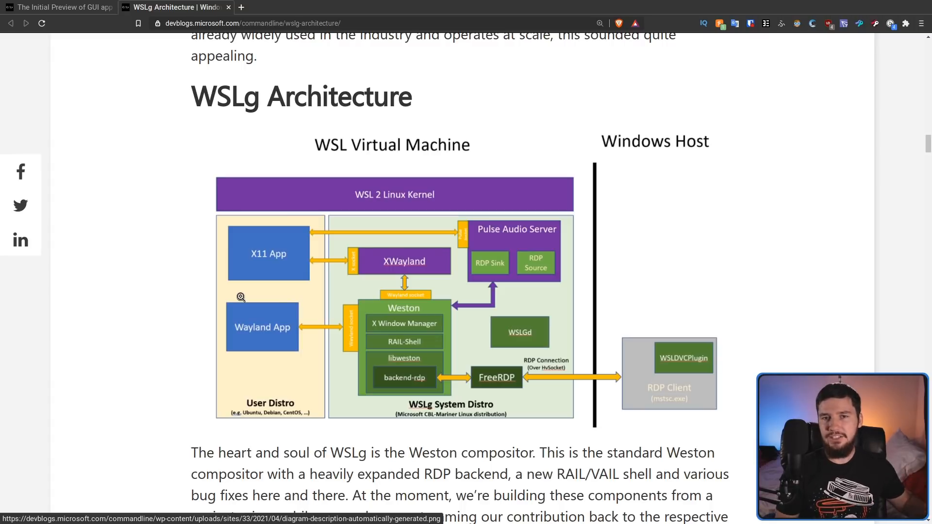
mouse_move(507, 246)
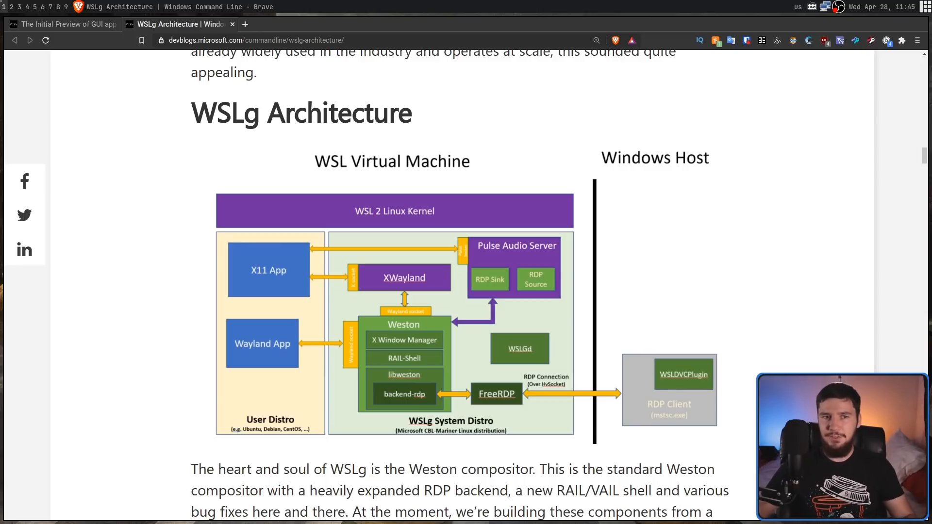
click(65, 24)
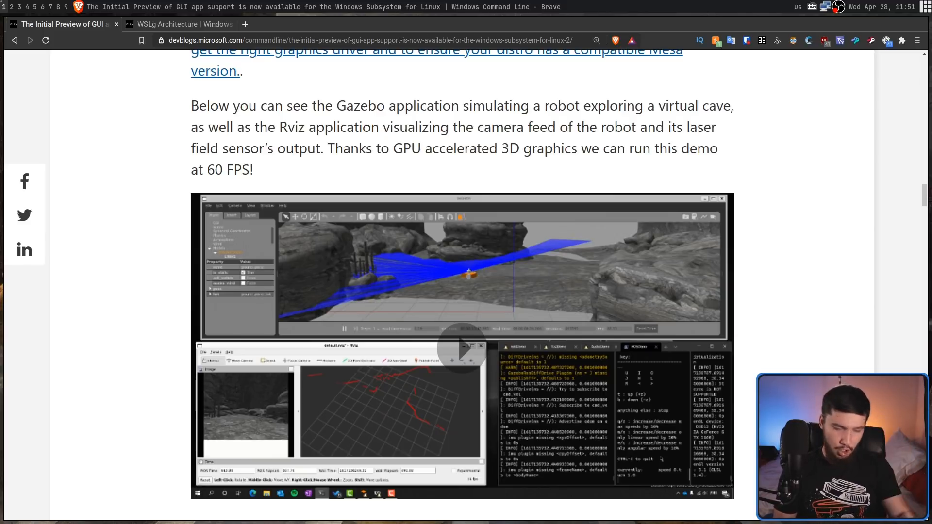
mouse_move(888, 217)
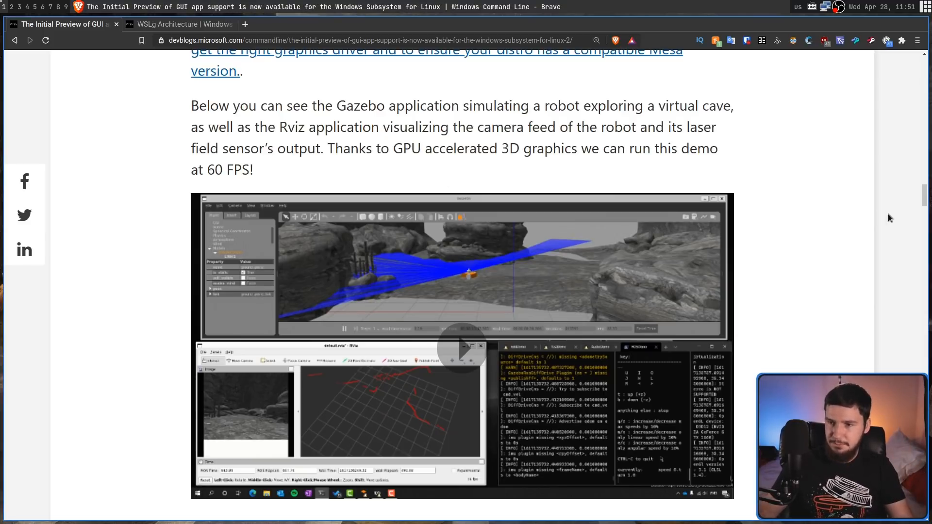
Step: Scroll the WSLg Architecture post down to the Native Win32 vs WSLg frame-rate table
scroll(down, 3)
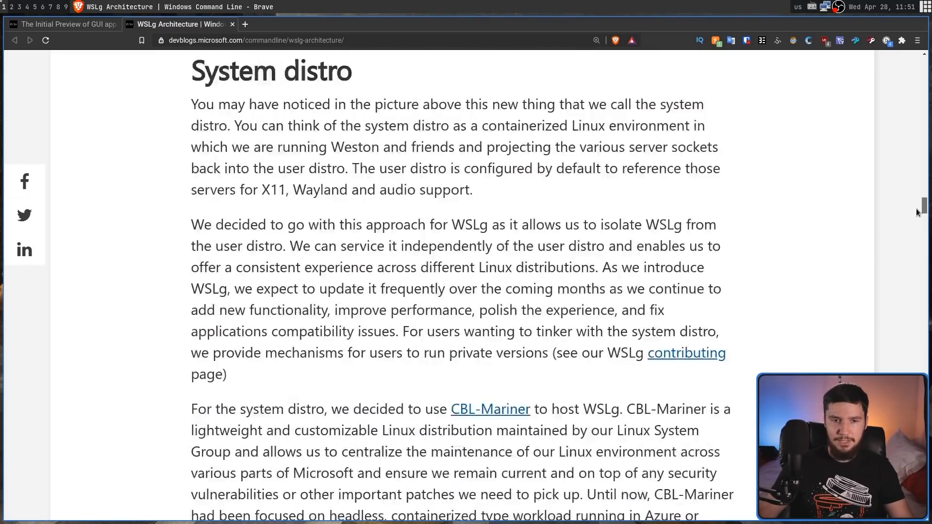
scroll(down, 3)
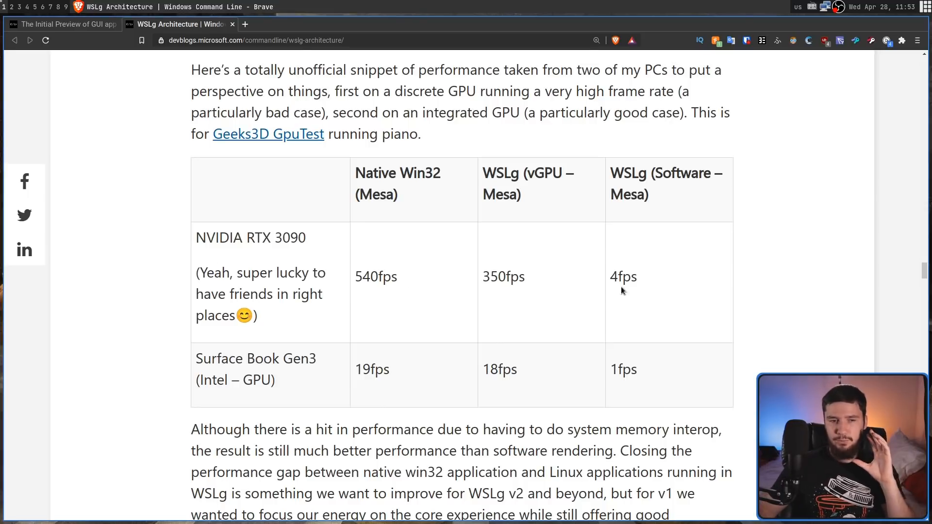
mouse_move(469, 277)
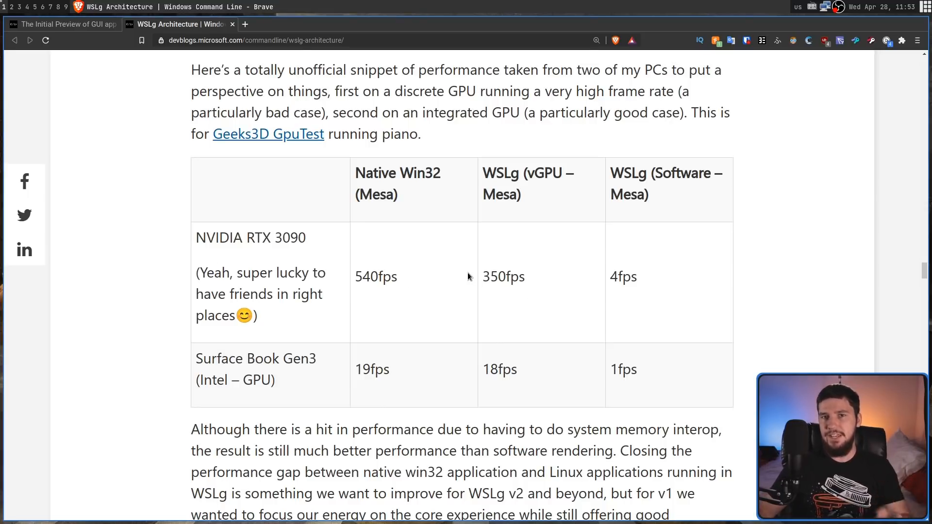
mouse_move(381, 268)
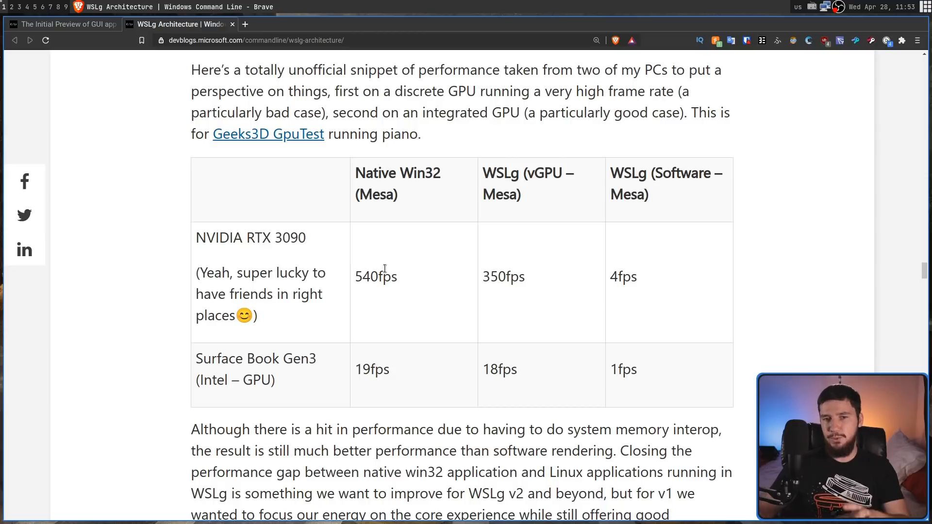
mouse_move(513, 278)
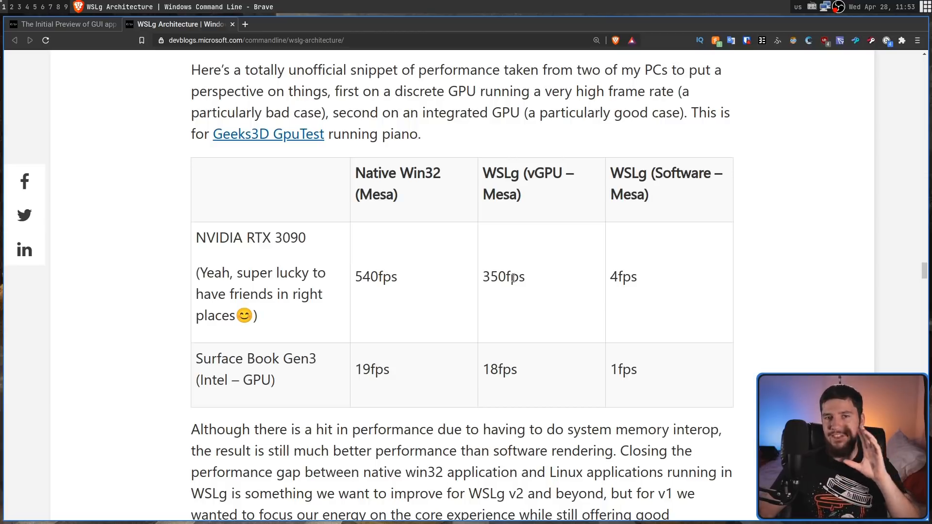
scroll(down, 3)
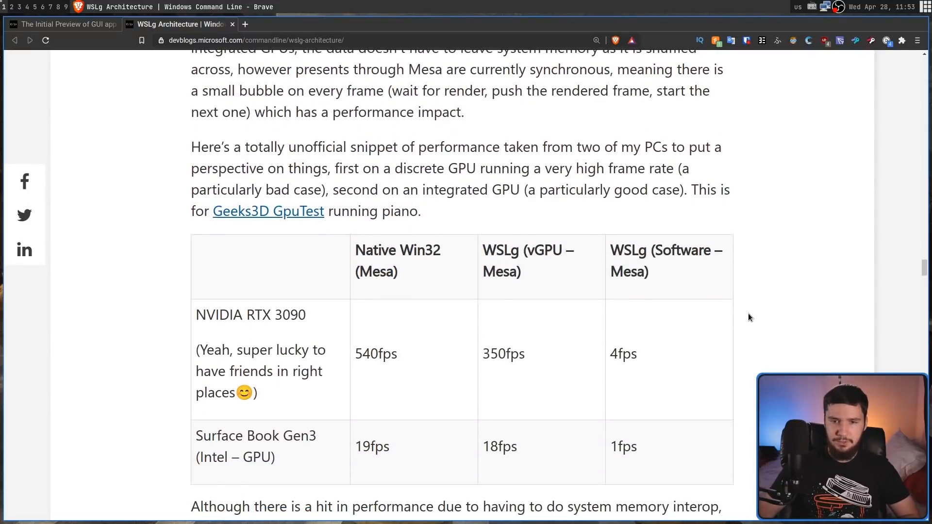
mouse_move(727, 322)
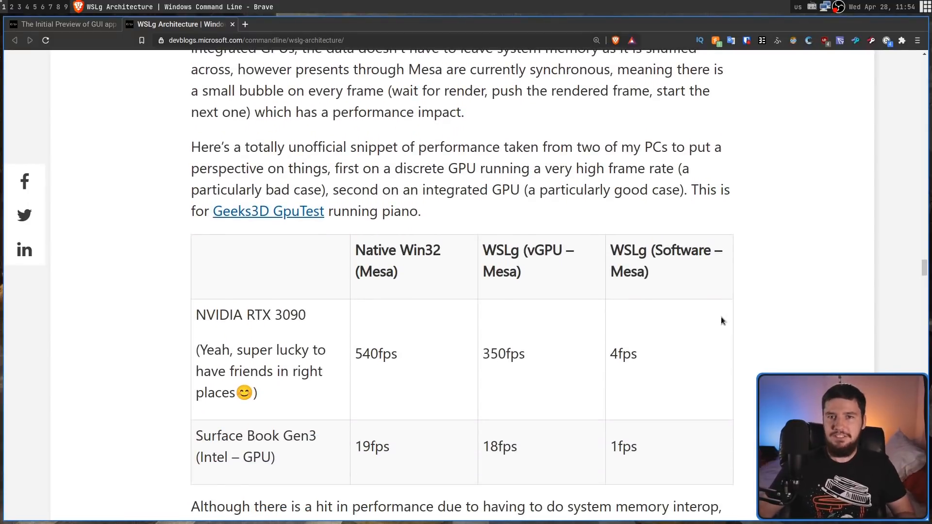
scroll(down, 3)
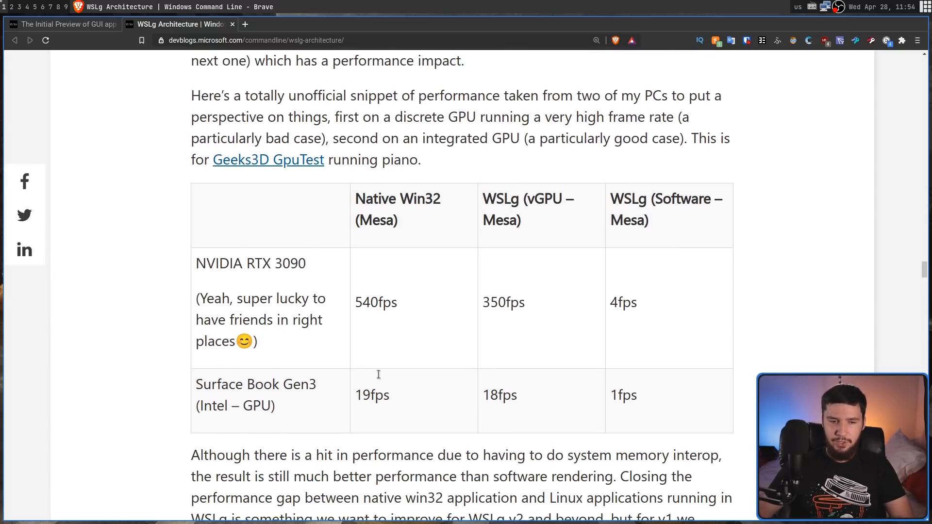
scroll(down, 3)
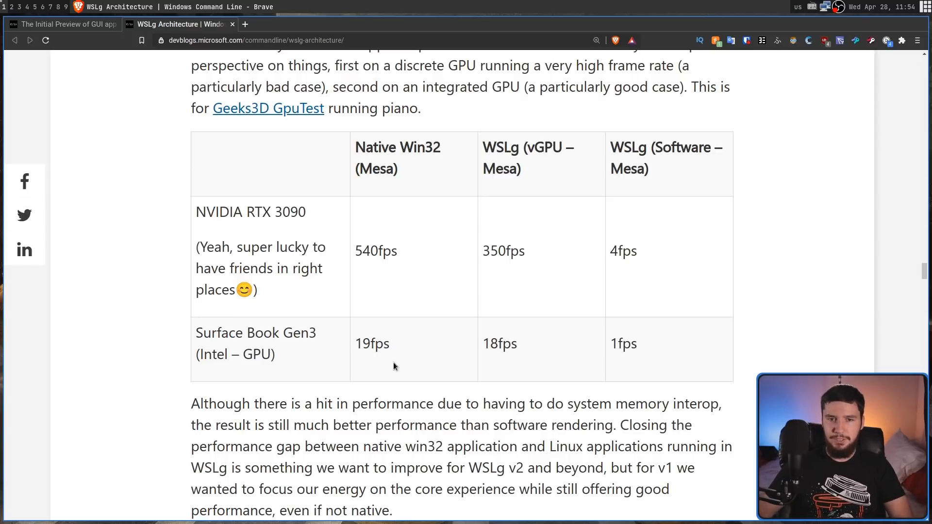
mouse_move(690, 348)
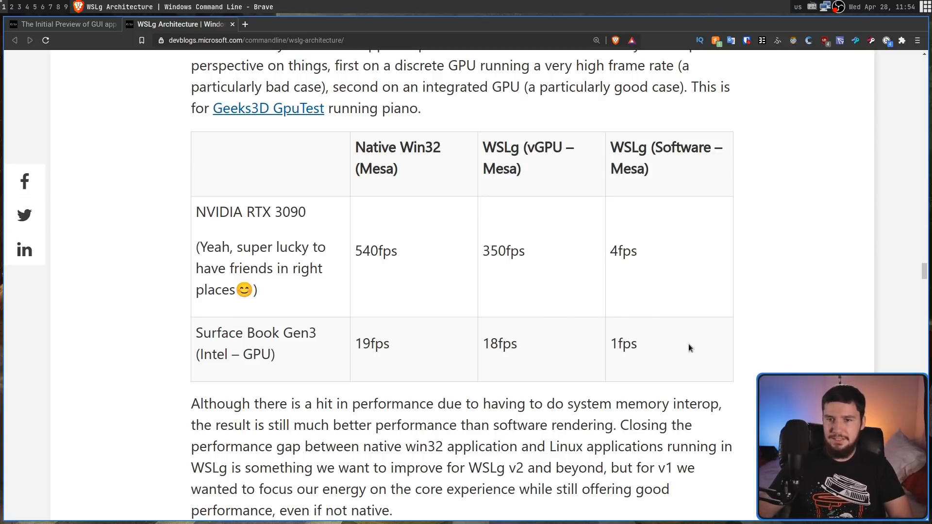
mouse_move(621, 343)
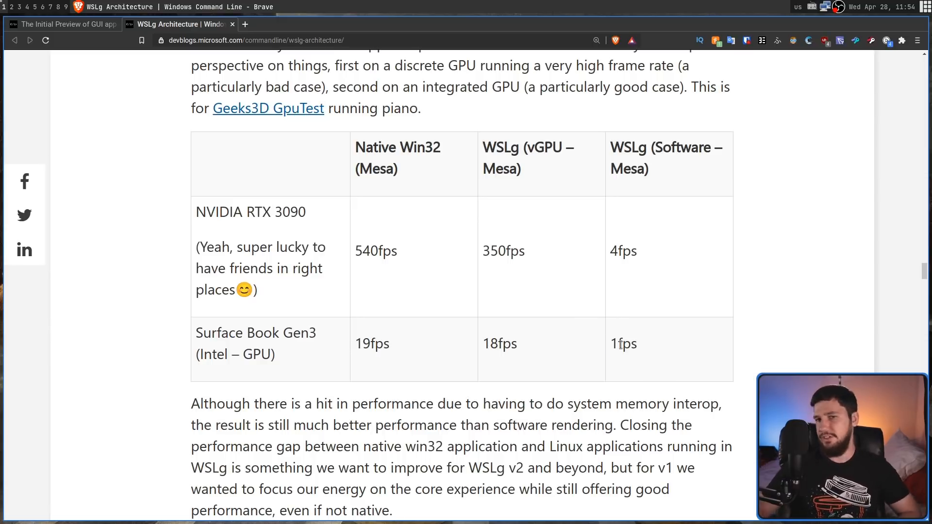
scroll(down, 3)
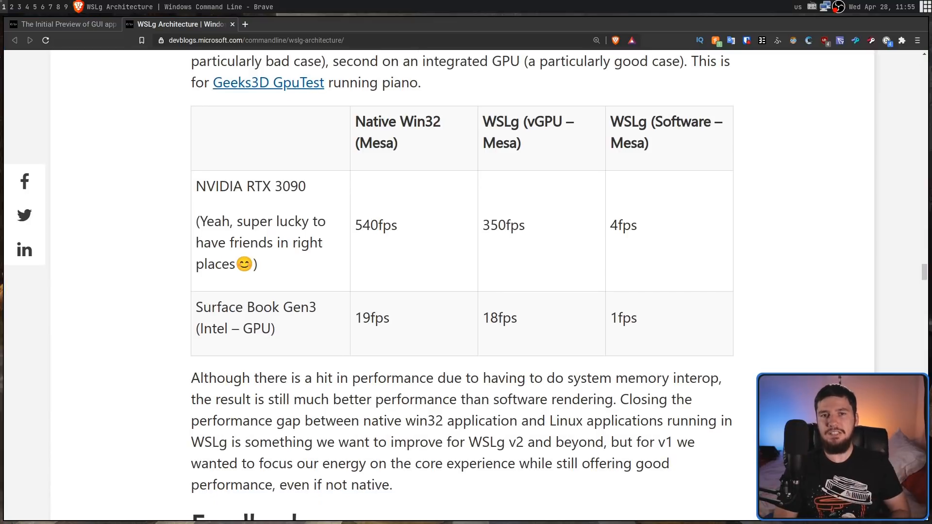